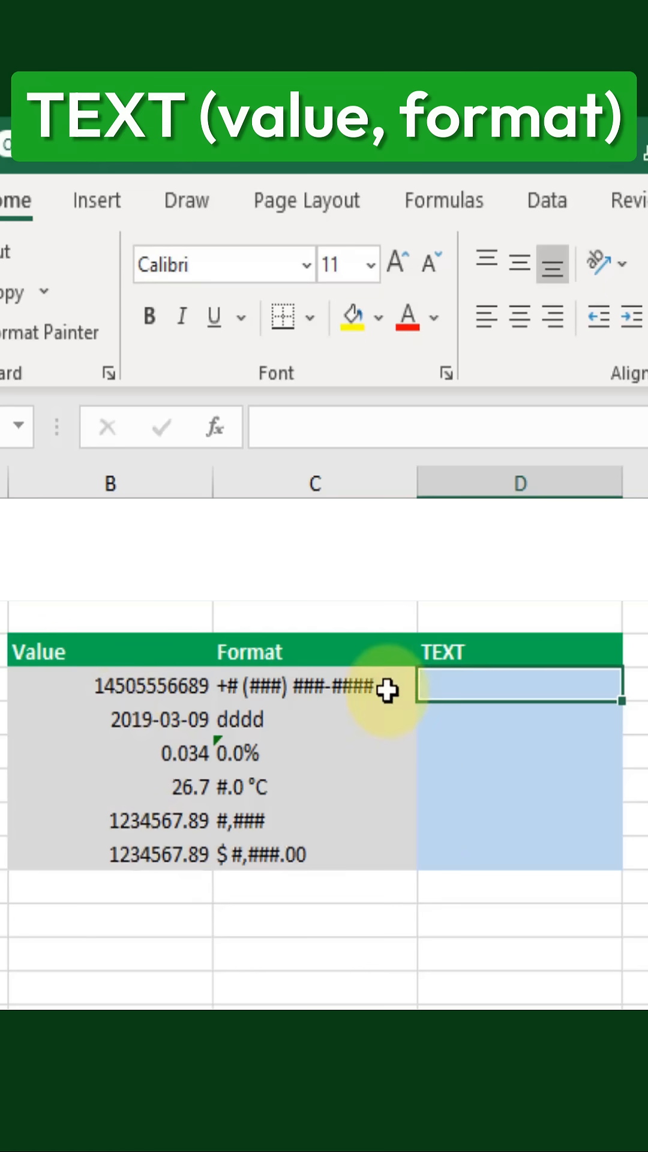
- Review the phone, weekday, temperature and thousands format codes in column C
left_click(313, 686)
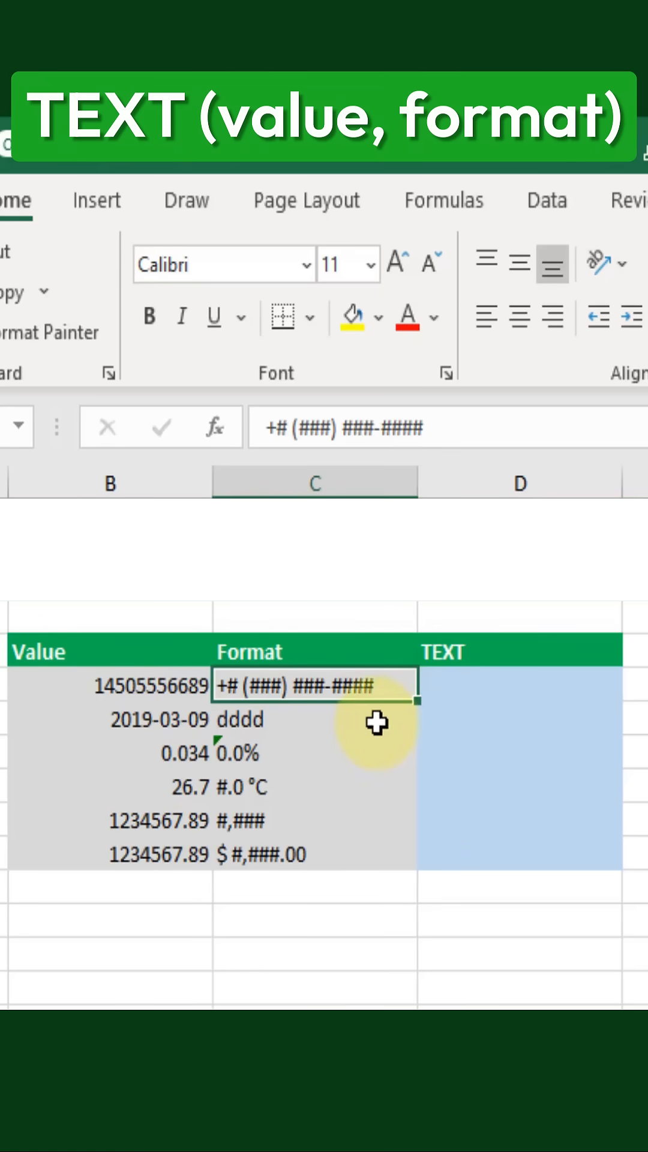
left_click(308, 719)
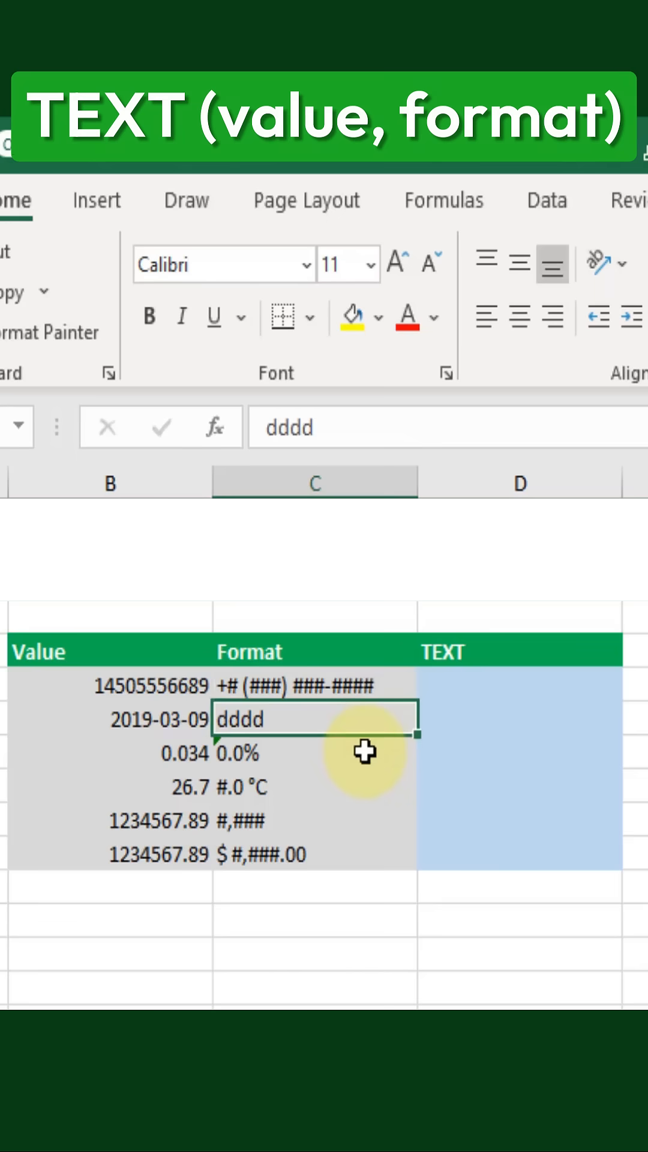
mouse_move(330, 751)
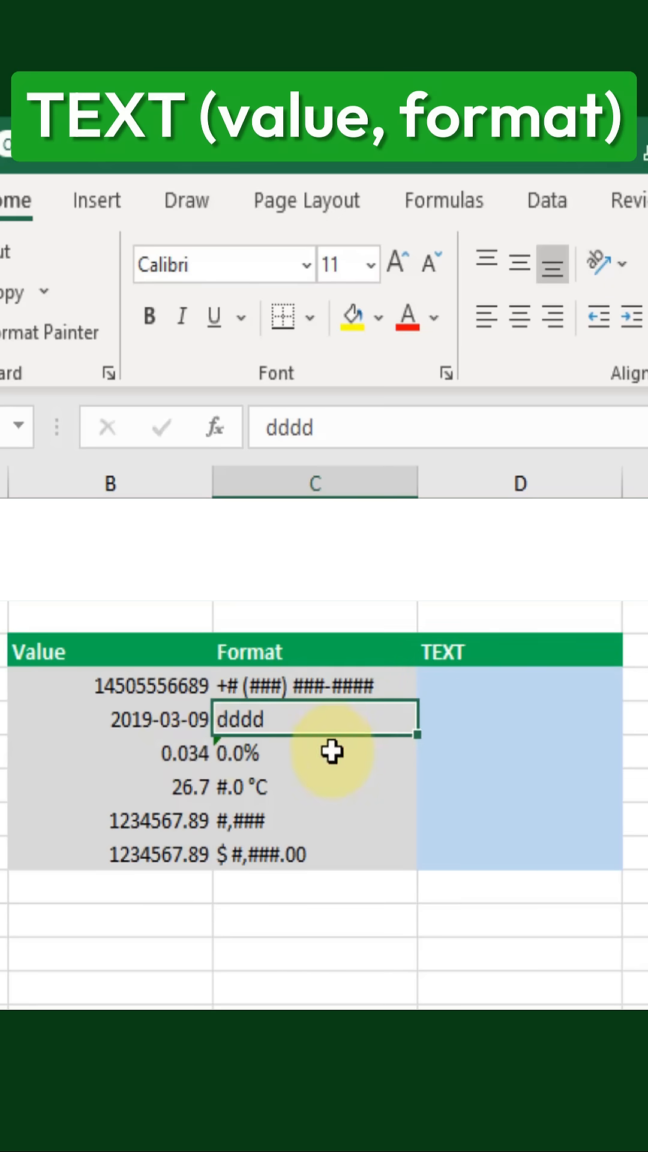
left_click(314, 788)
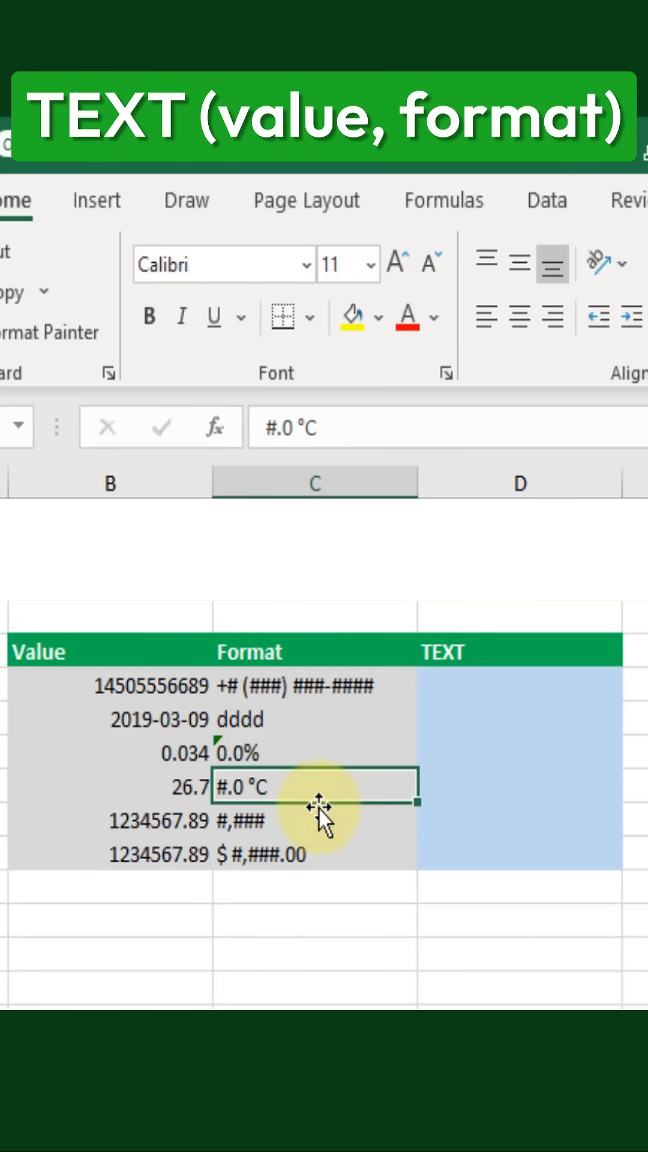
left_click(311, 821)
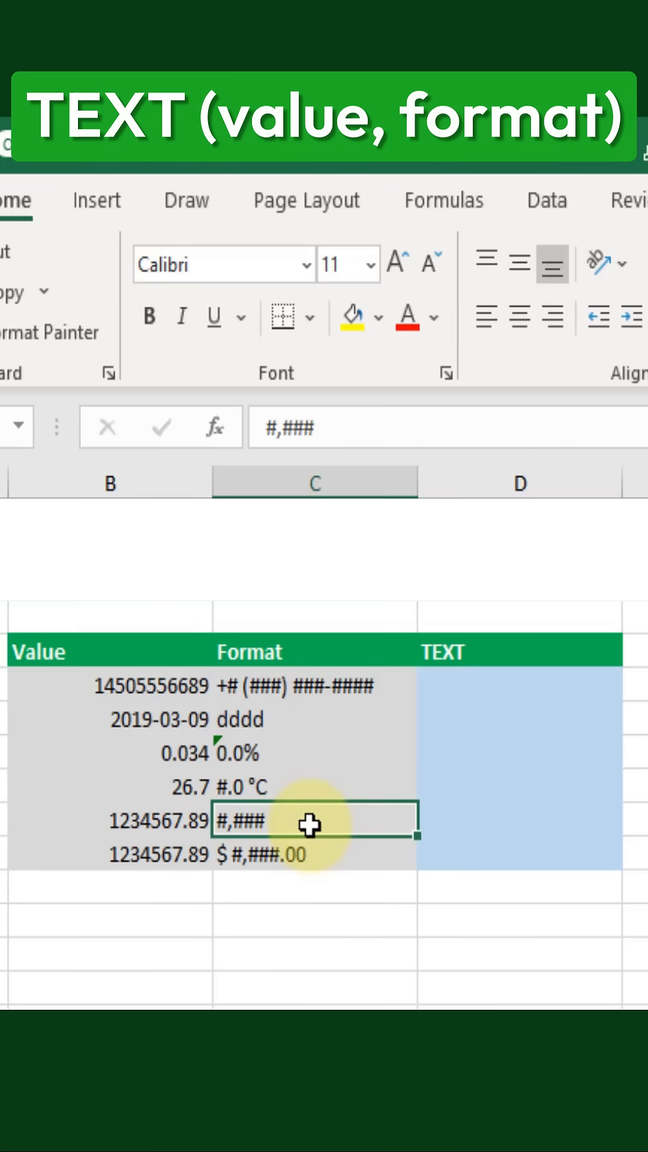
left_click(314, 854)
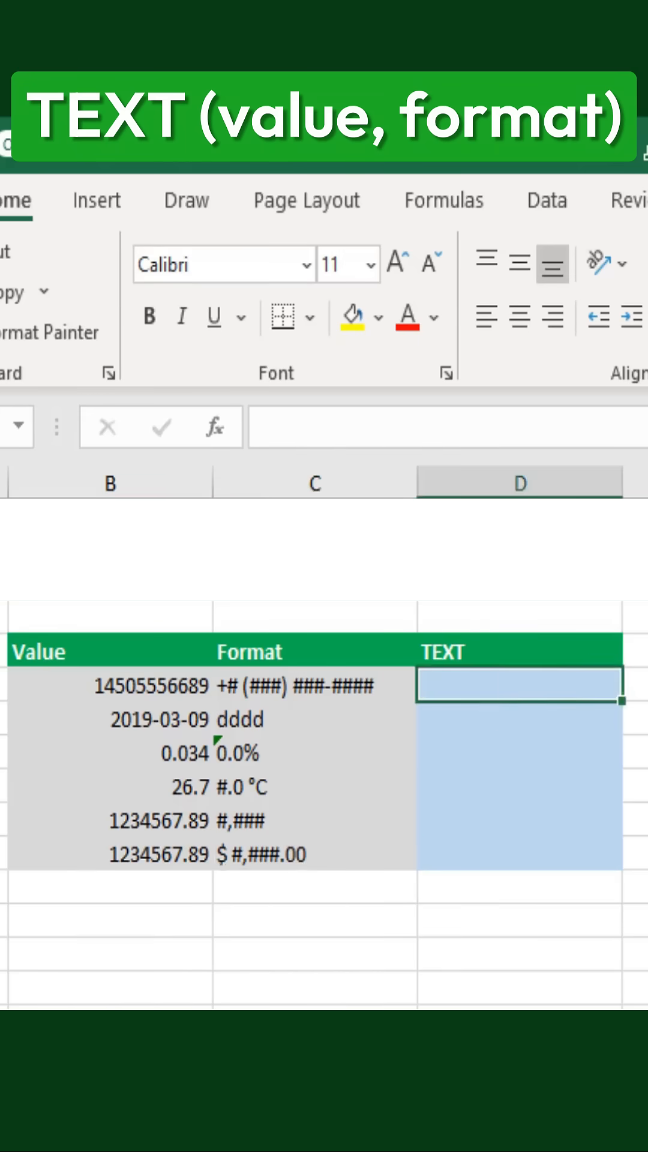
type("=TEXT(")
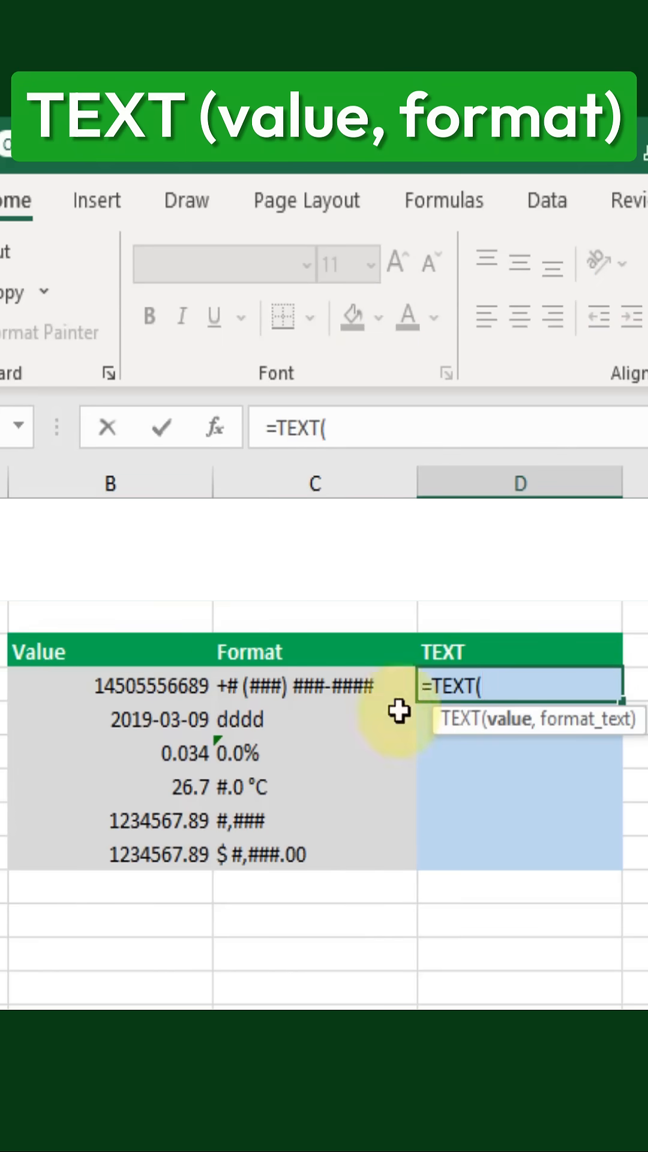
left_click(108, 684)
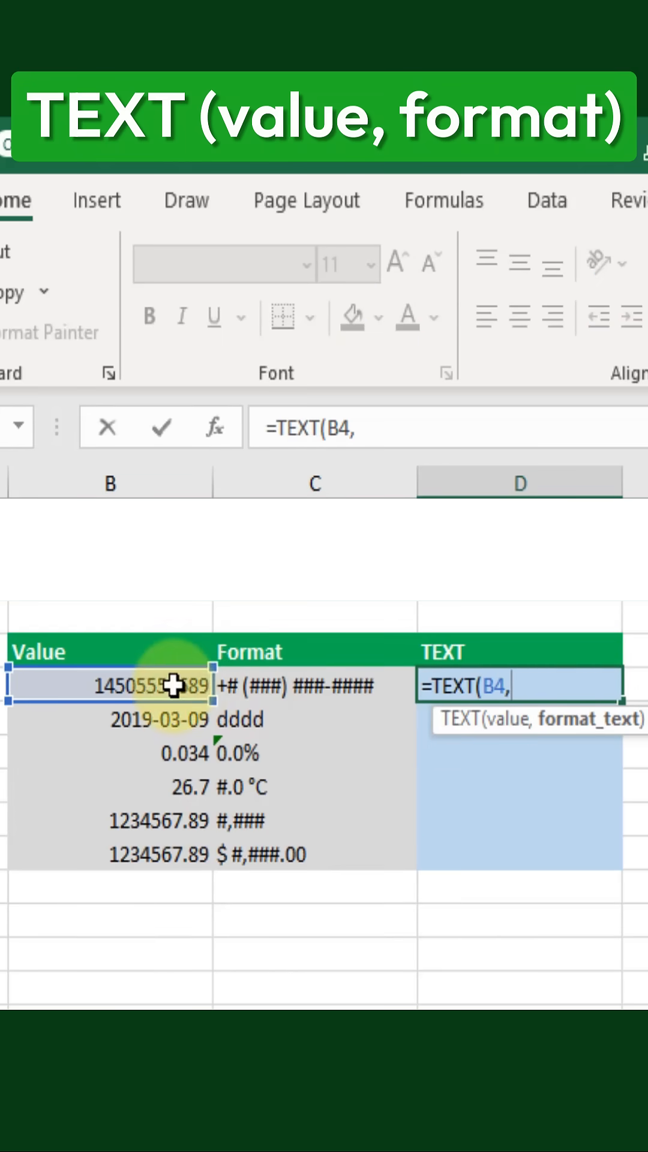
left_click(308, 686)
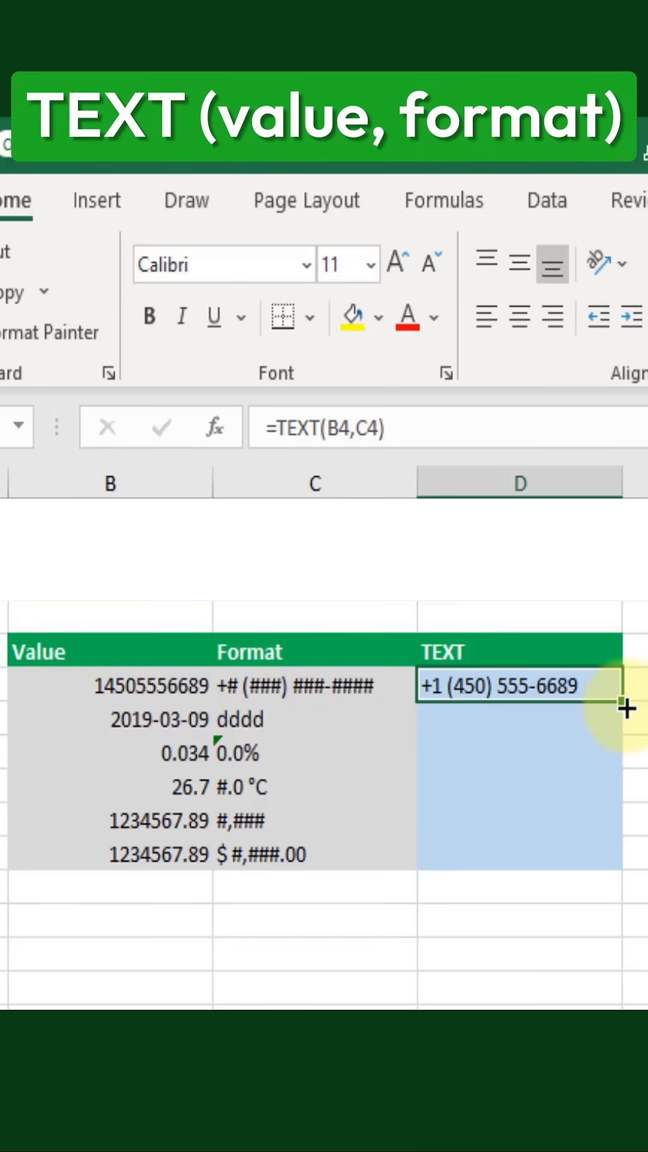
- Fill the D4 formula down to D9, then check the 26.7 °C formula in D7
left_click_drag(616, 707, 616, 854)
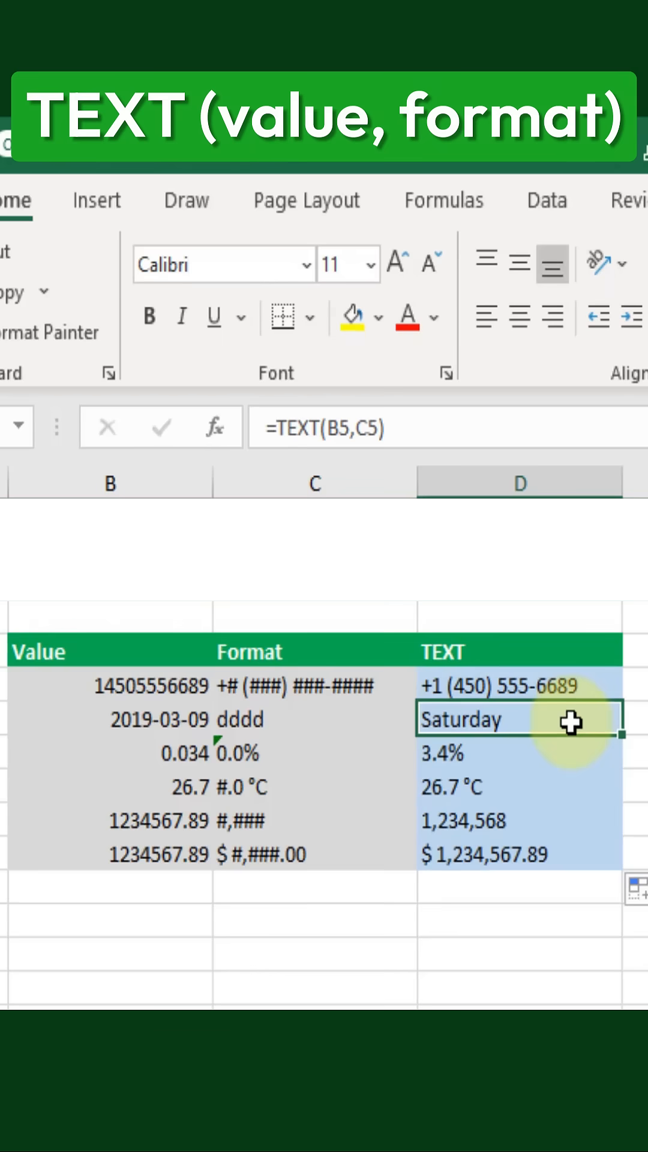
mouse_move(583, 751)
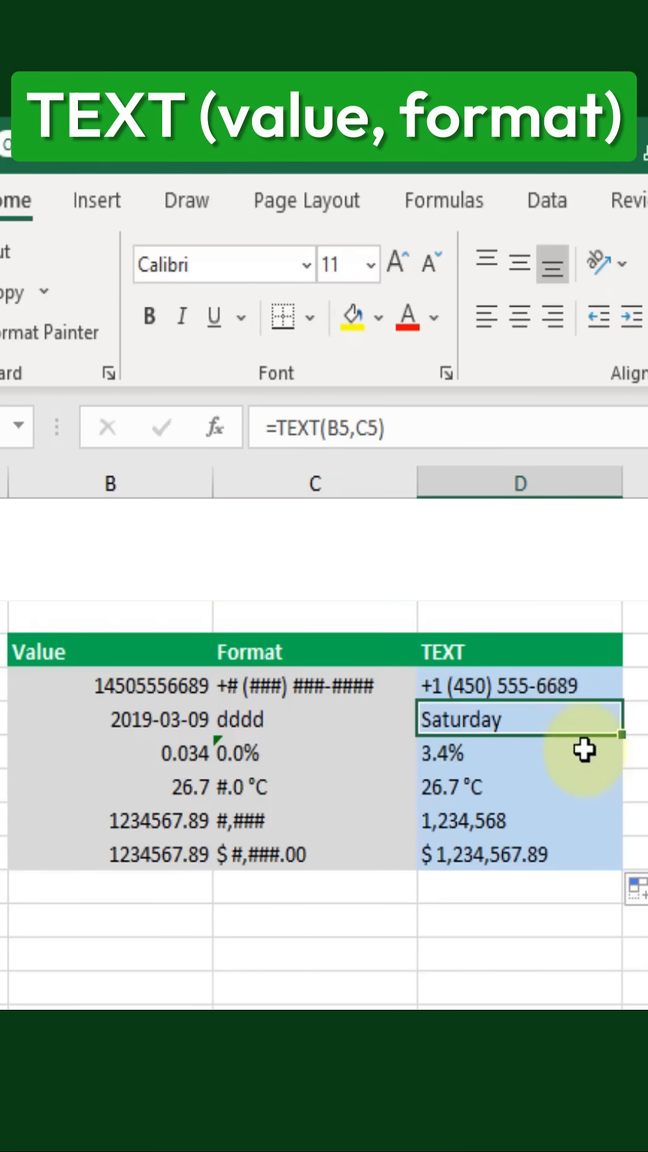
left_click(520, 787)
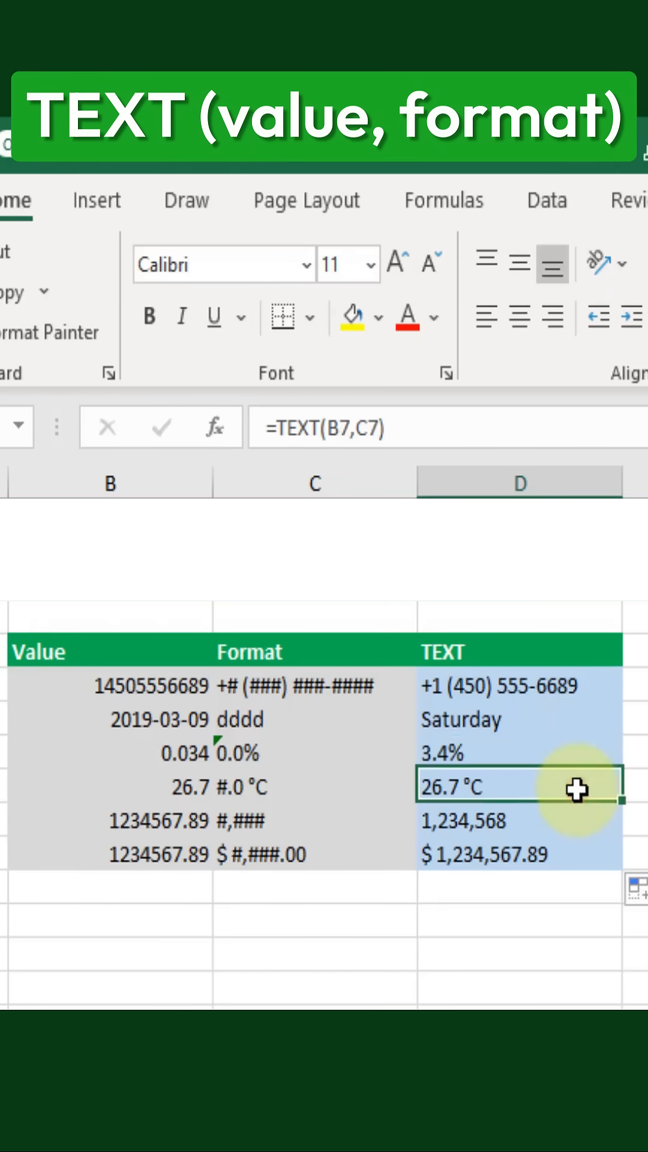